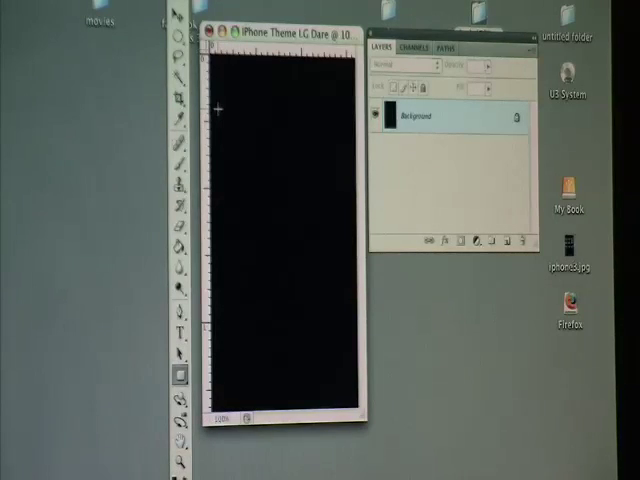
Step: Drag a small rounded square near the top-left of the black canvas
{"action": "left_click_drag", "start_coordinate": [218, 108], "coordinate": [245, 150]}
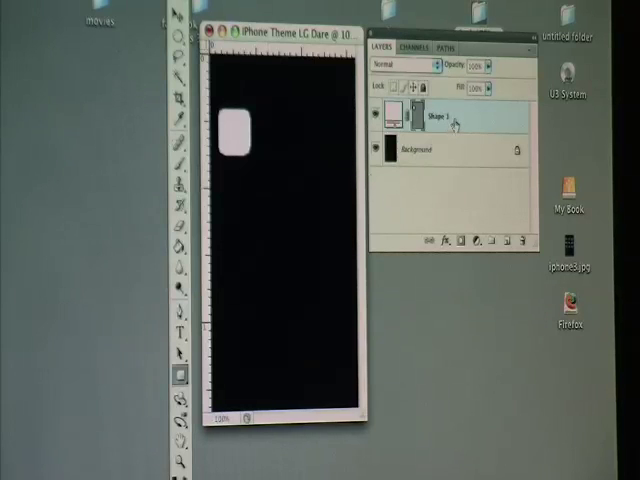
Step: Enable Gradient Overlay and Stroke in the Shape 1 layer's style
{"action": "double_click", "coordinate": [435, 117]}
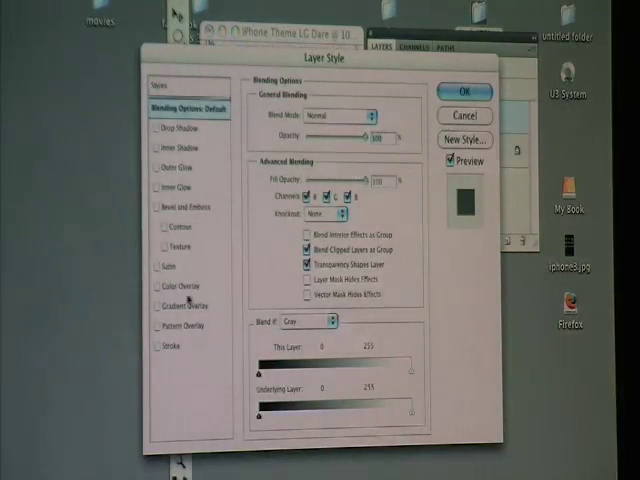
{"action": "left_click", "coordinate": [157, 305]}
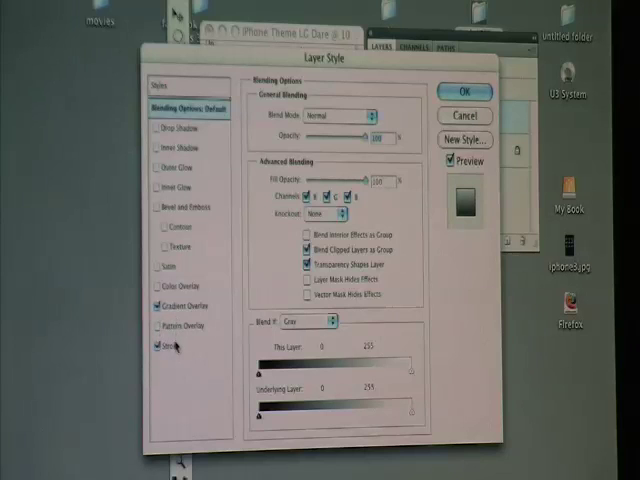
{"action": "left_click", "coordinate": [175, 347]}
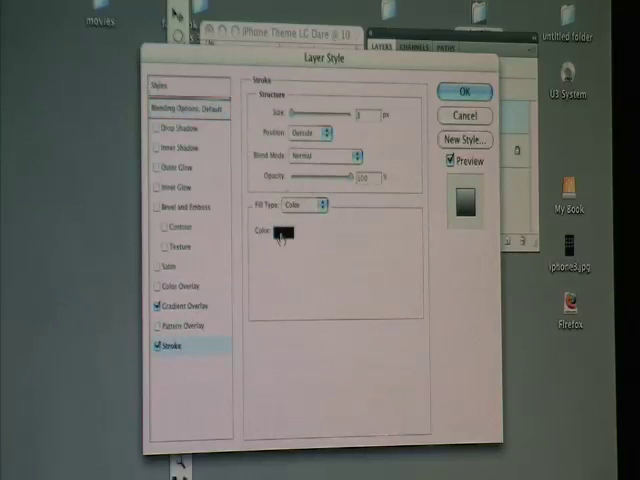
Step: Set the stroke colour to white and bring up the gradient overlay settings
{"action": "left_click", "coordinate": [287, 232]}
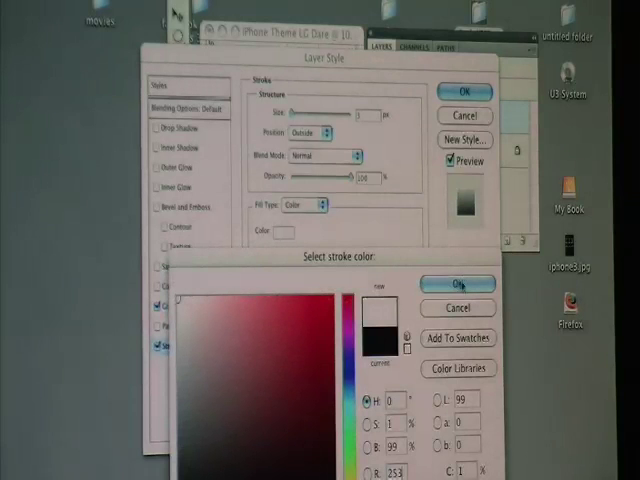
{"action": "left_click", "coordinate": [458, 284]}
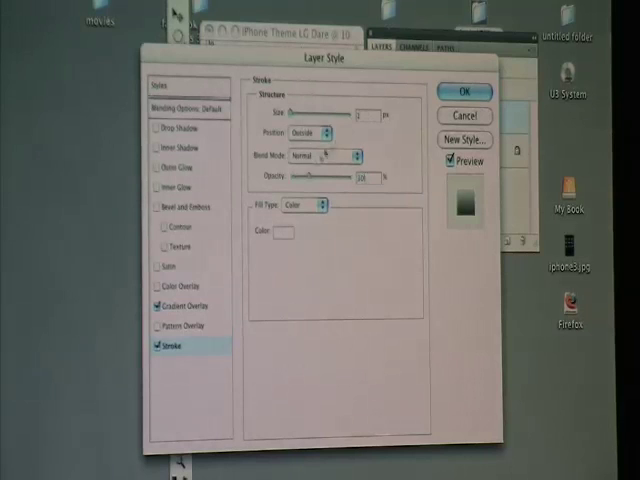
{"action": "left_click", "coordinate": [183, 305]}
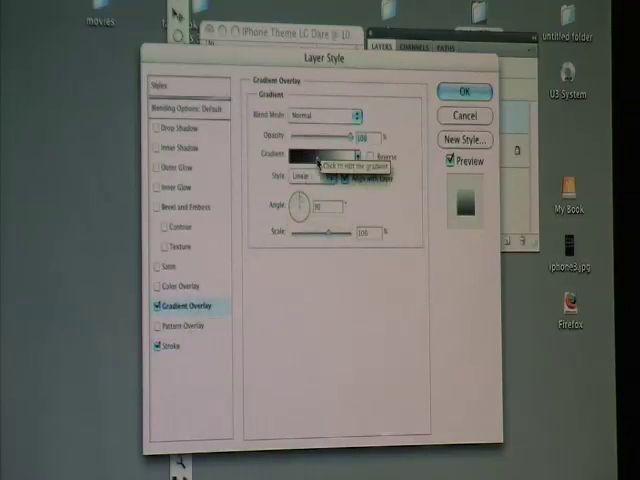
Step: Edit the overlay gradient to a dark-to-light blend and apply the layer styles
{"action": "left_click", "coordinate": [325, 153]}
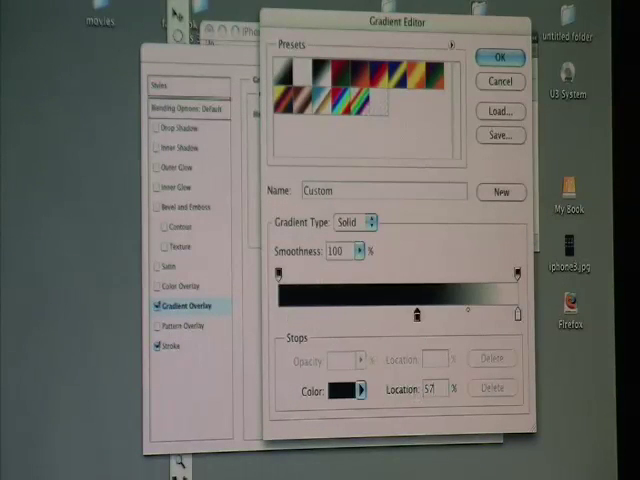
{"action": "left_click", "coordinate": [498, 57]}
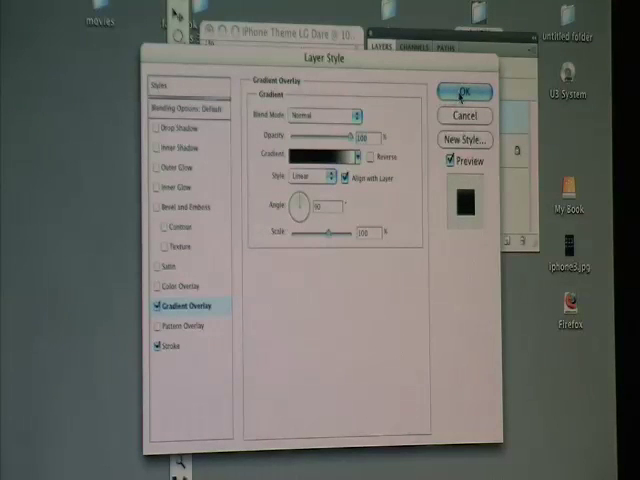
{"action": "left_click", "coordinate": [461, 91]}
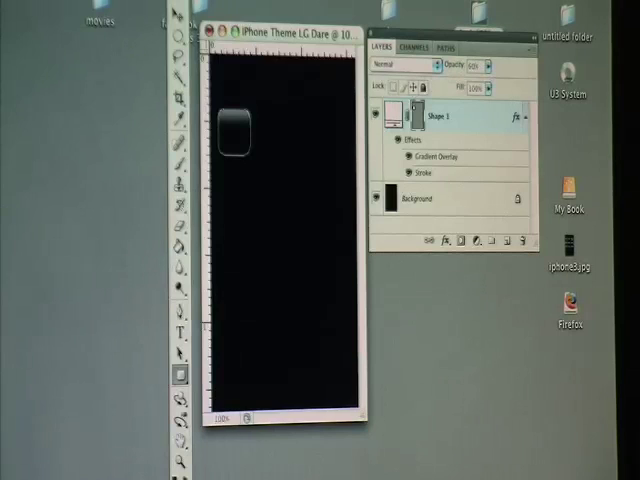
{"action": "mouse_move", "coordinate": [322, 157]}
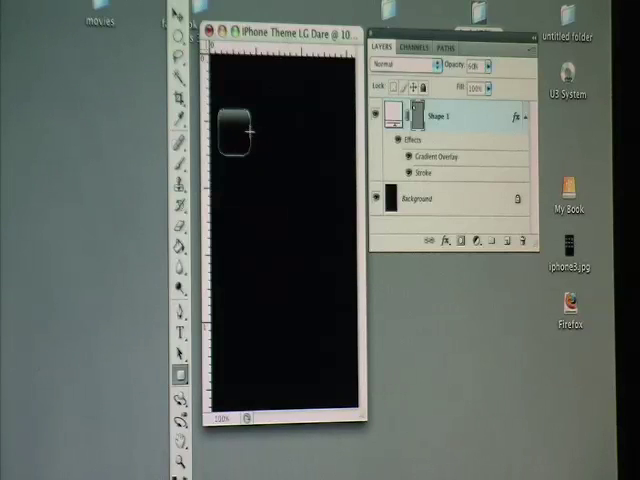
{"action": "mouse_move", "coordinate": [230, 270]}
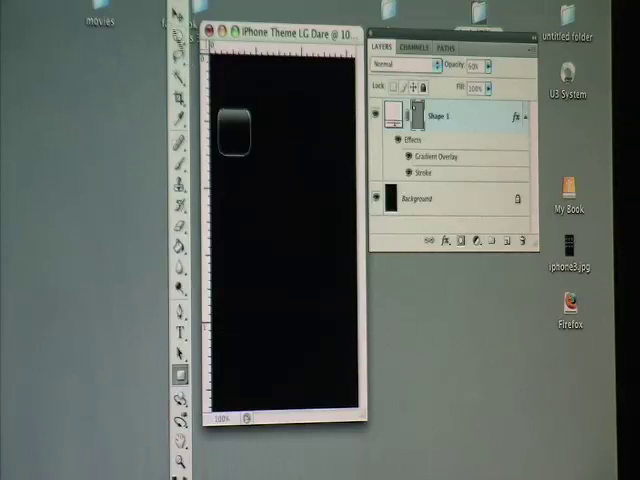
Step: Show the recently opened files list from the File menu
{"action": "left_click", "coordinate": [95, 8]}
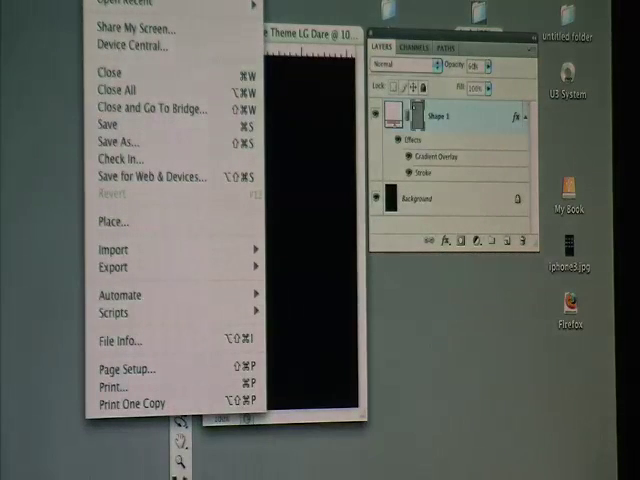
{"action": "left_click", "coordinate": [135, 6]}
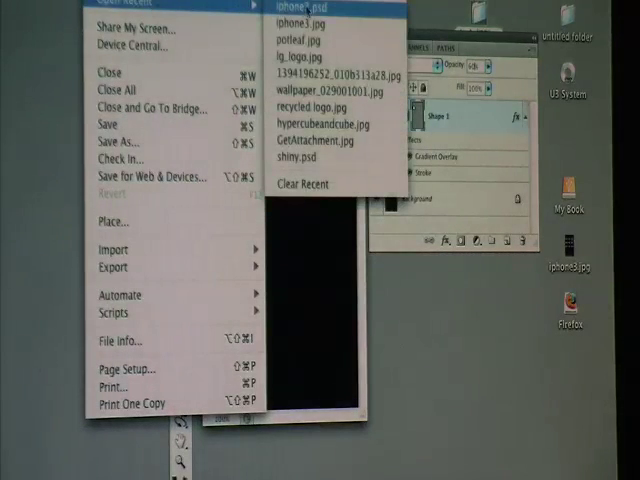